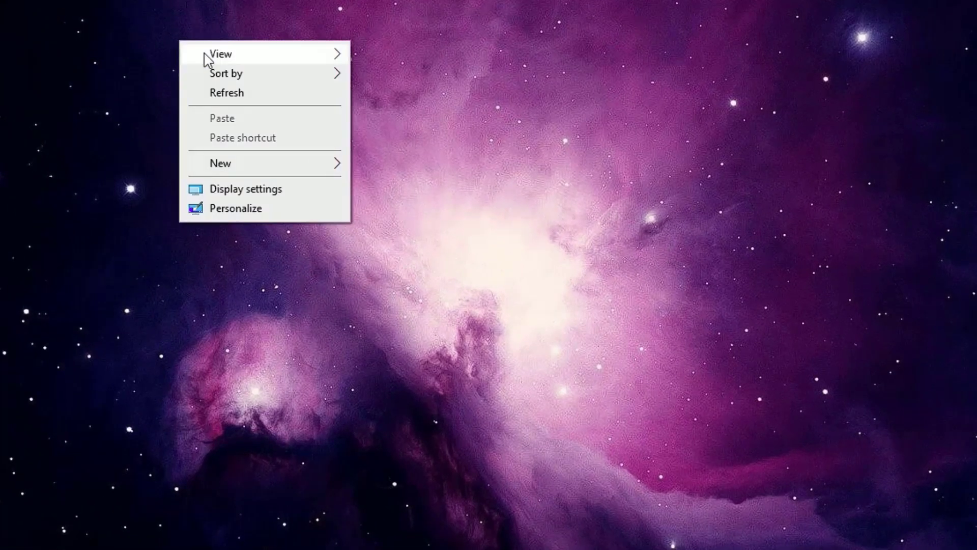
Bring up the desktop's right-click shortcut menu on an empty area
{"action": "left_click", "coordinate": [221, 54]}
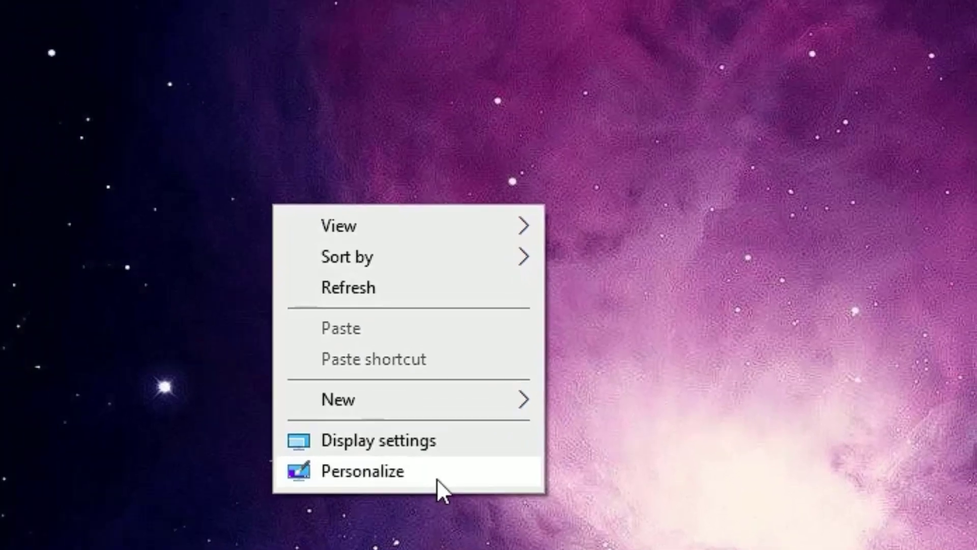
Go to Personalize and scroll the Themes page down to Related Settings
{"action": "left_click", "coordinate": [364, 471]}
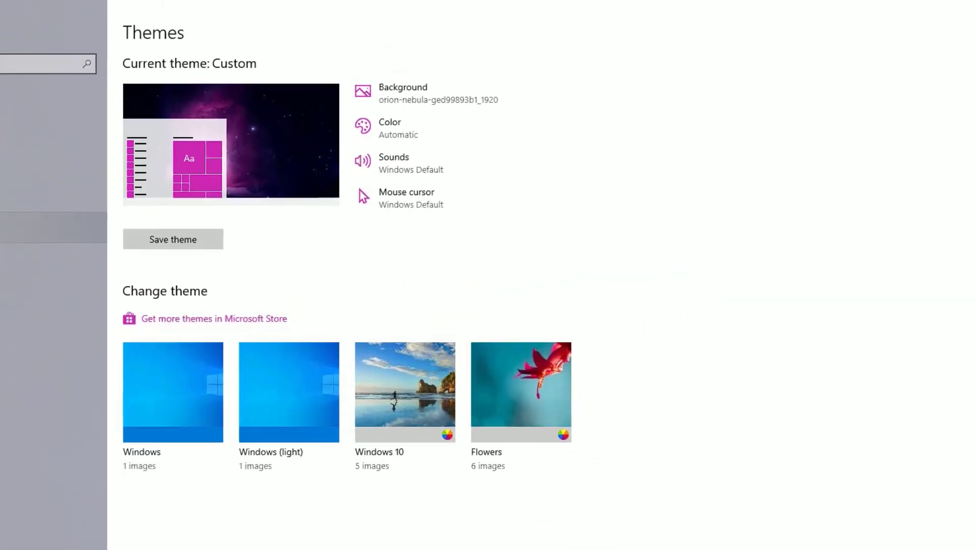
{"action": "scroll", "scroll_direction": "down", "scroll_amount": 3}
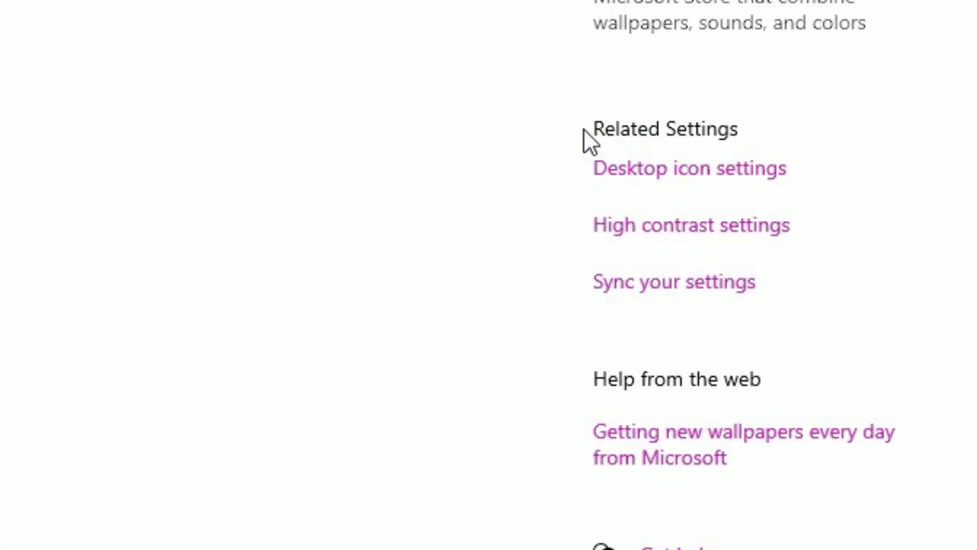
{"action": "mouse_move", "coordinate": [626, 187]}
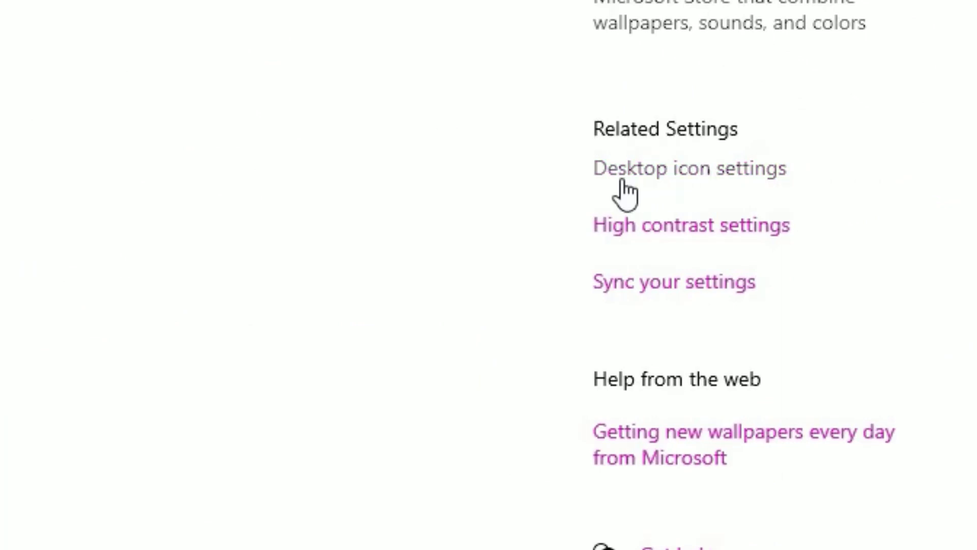
{"action": "mouse_move", "coordinate": [671, 181]}
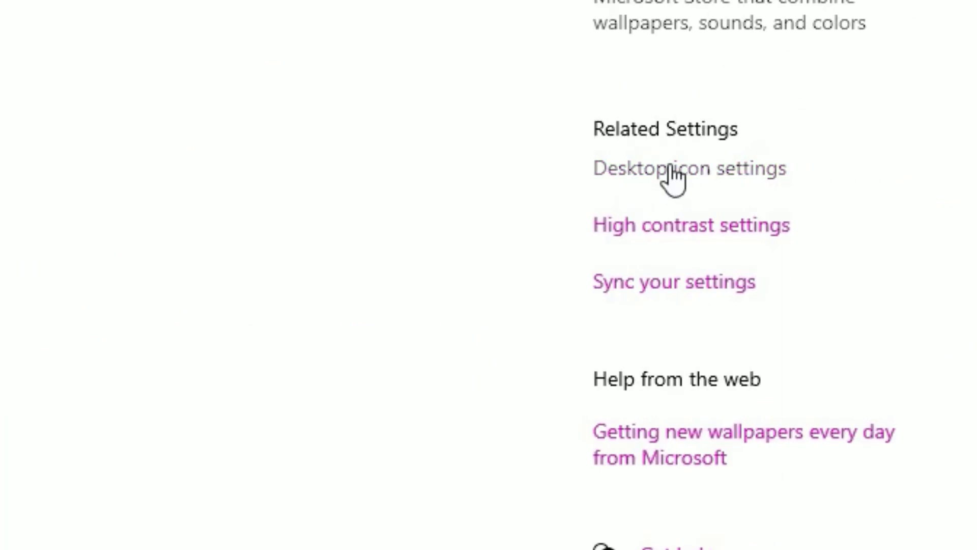
In Desktop Icon Settings enable Computer, User's Files, Network, Recycle Bin and Control Panel and confirm
{"action": "left_click", "coordinate": [688, 168]}
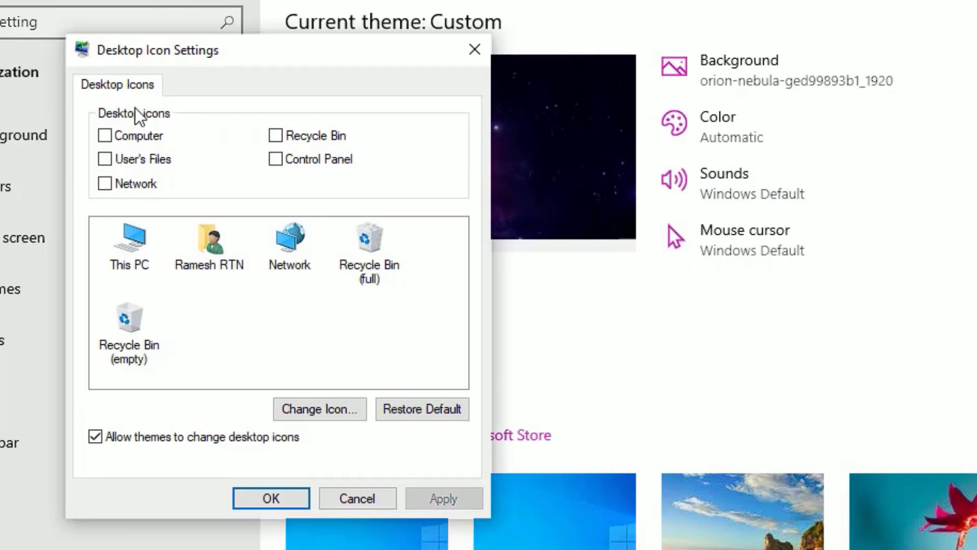
{"action": "mouse_move", "coordinate": [277, 100]}
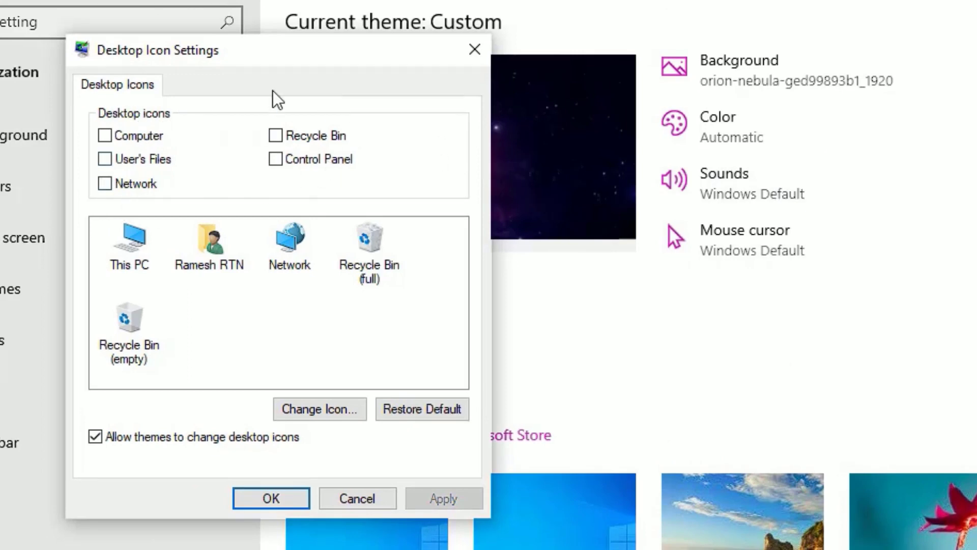
{"action": "left_click", "coordinate": [105, 182]}
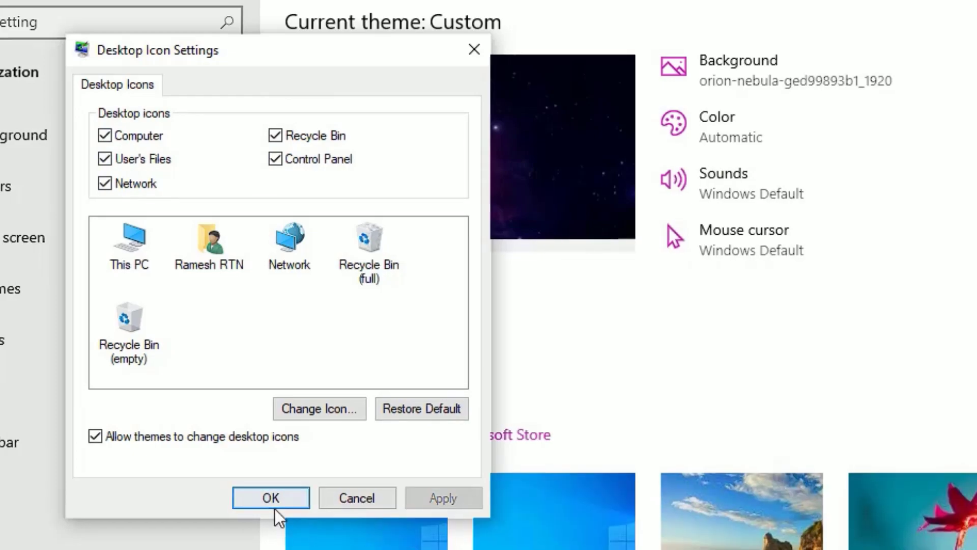
{"action": "left_click", "coordinate": [271, 498]}
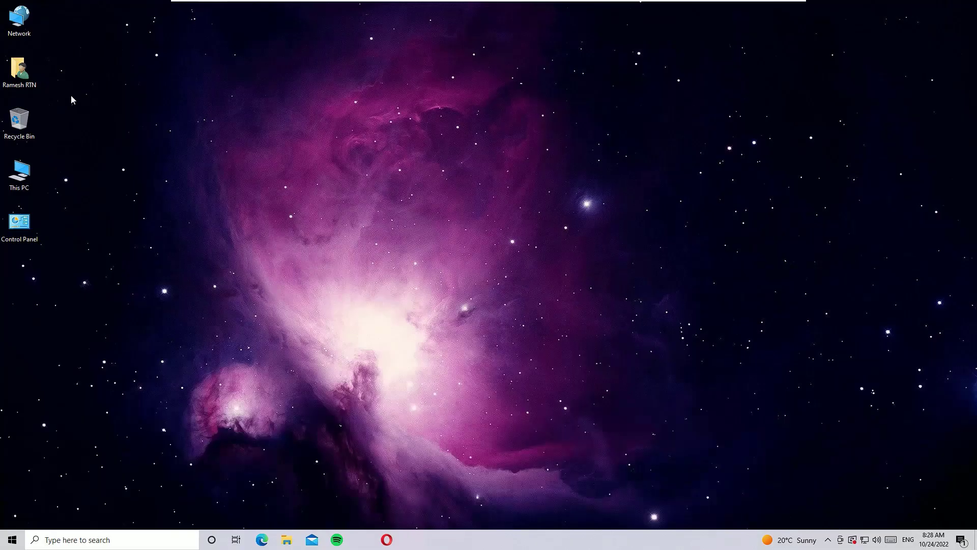
{"action": "mouse_move", "coordinate": [226, 248]}
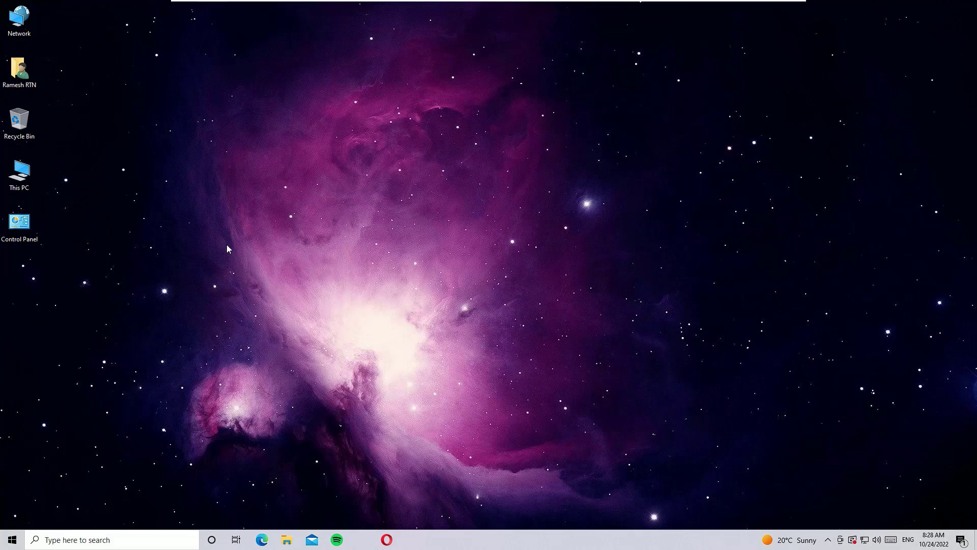
{"action": "right_click", "coordinate": [227, 250]}
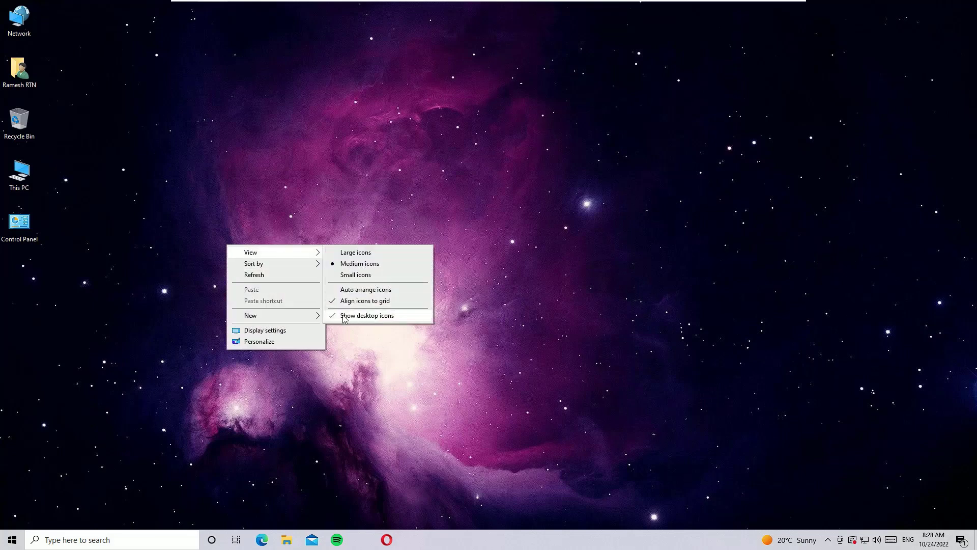
{"action": "left_click", "coordinate": [367, 314]}
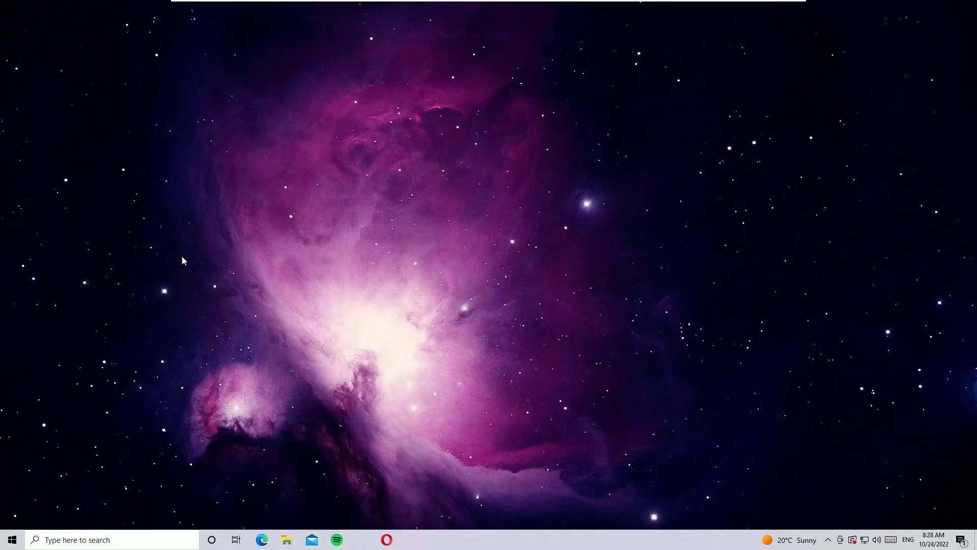
{"action": "right_click", "coordinate": [210, 258]}
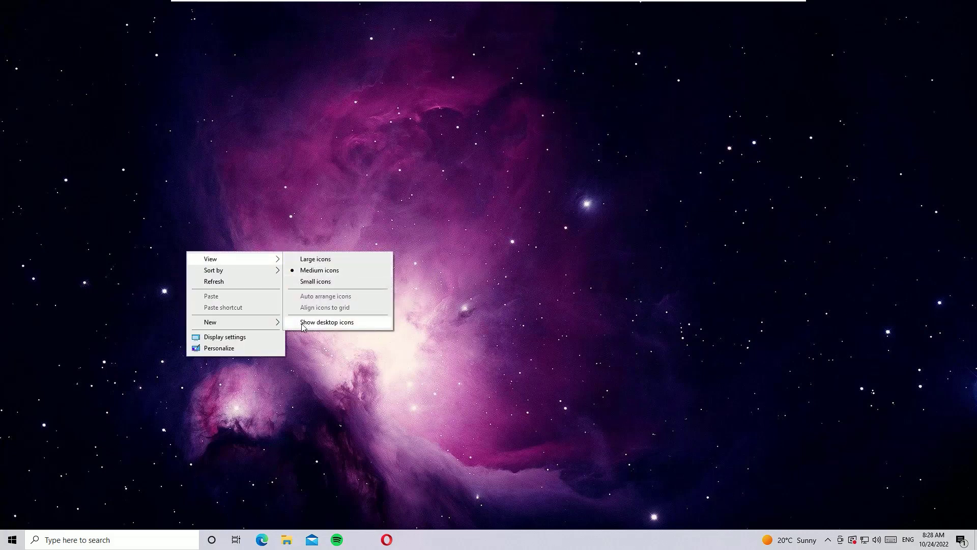
{"action": "left_click", "coordinate": [326, 322]}
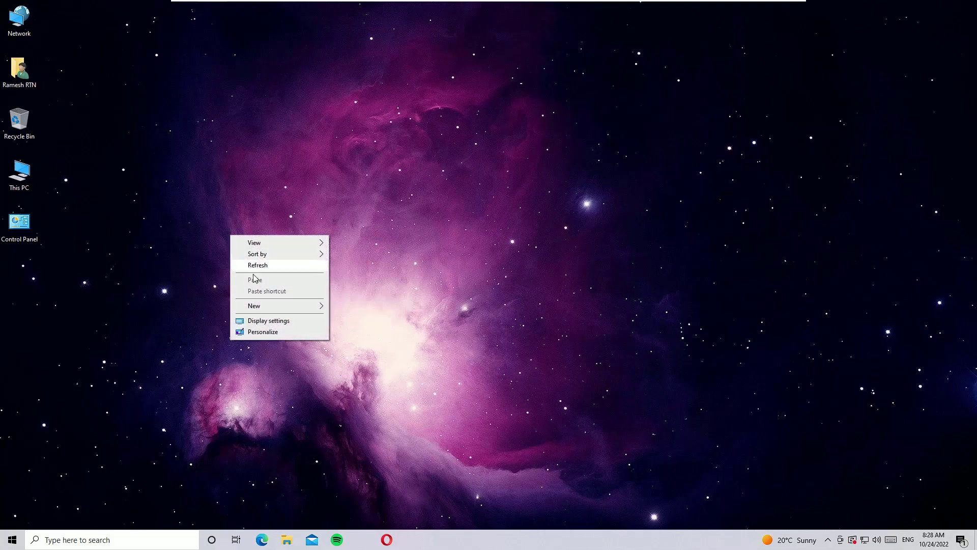
Reopen Desktop Icon Settings via Personalize and confirm with all five icons still ticked
{"action": "left_click", "coordinate": [262, 332]}
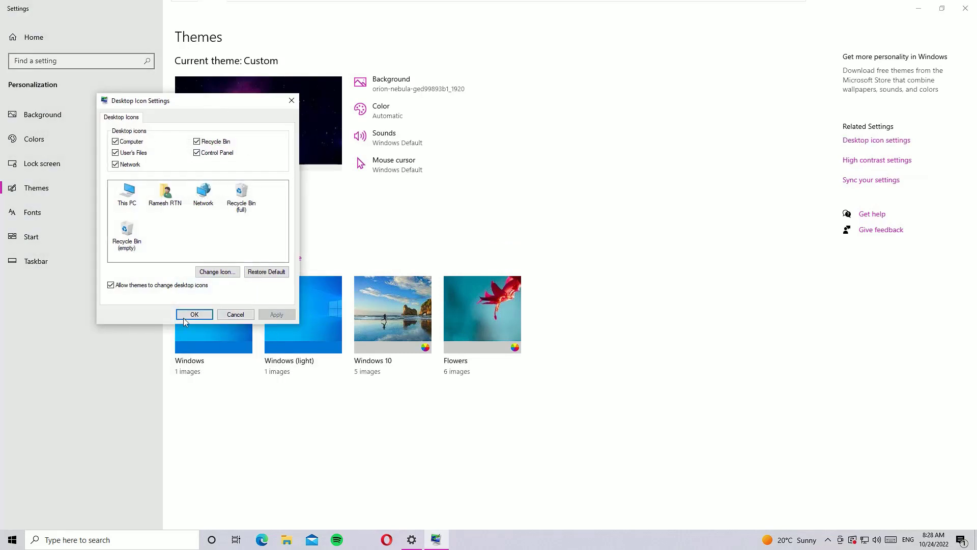
{"action": "left_click", "coordinate": [193, 315]}
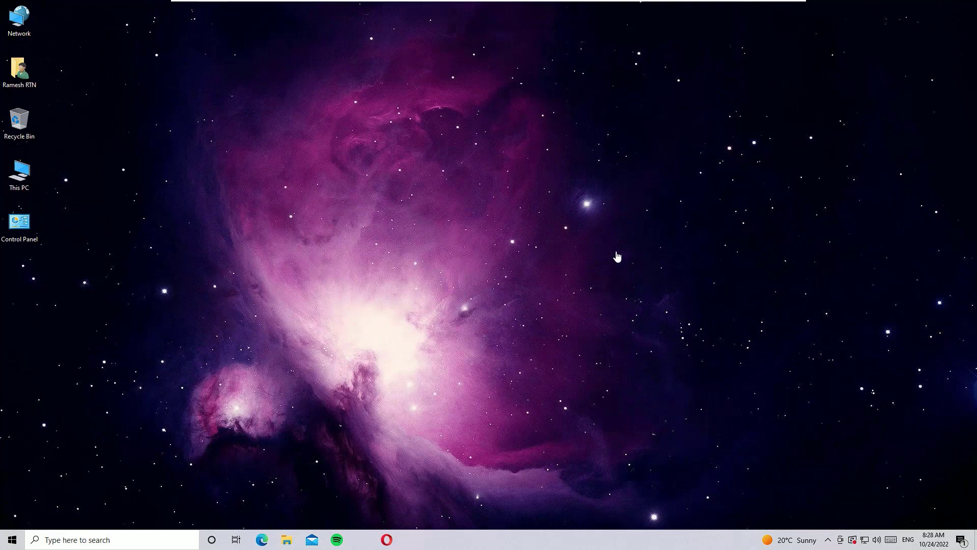